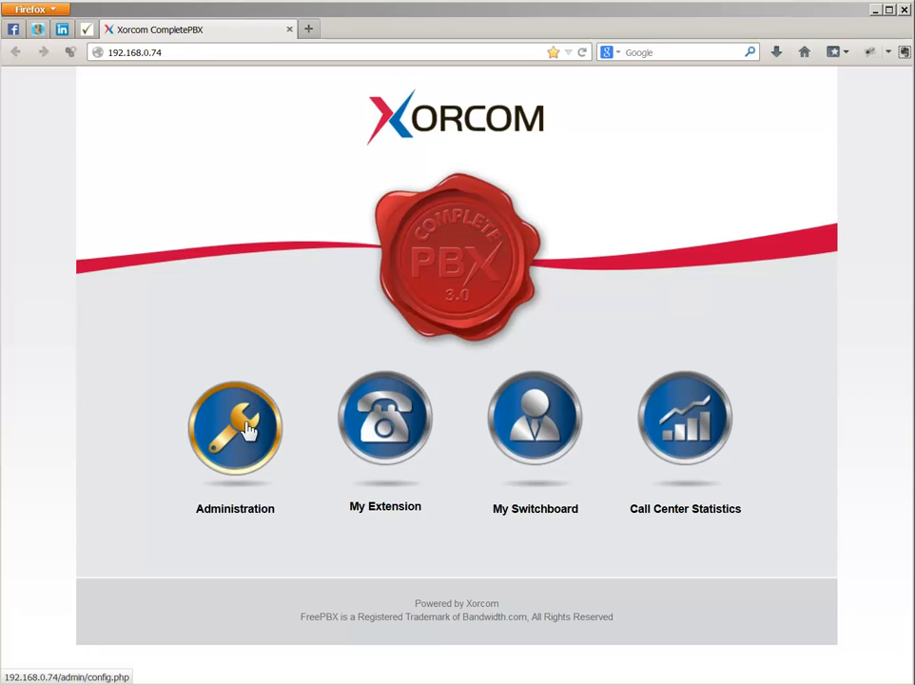
Start a new Generic SIP Device extension from Administration > Connectivity > Extensions with User Extension 2015
click(236, 430)
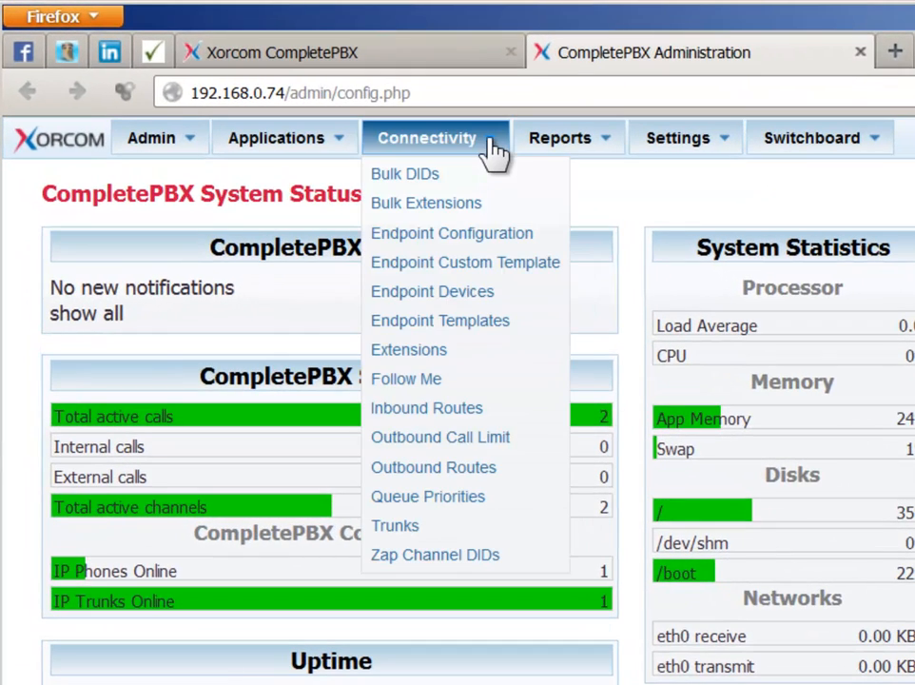
mouse_move(440, 320)
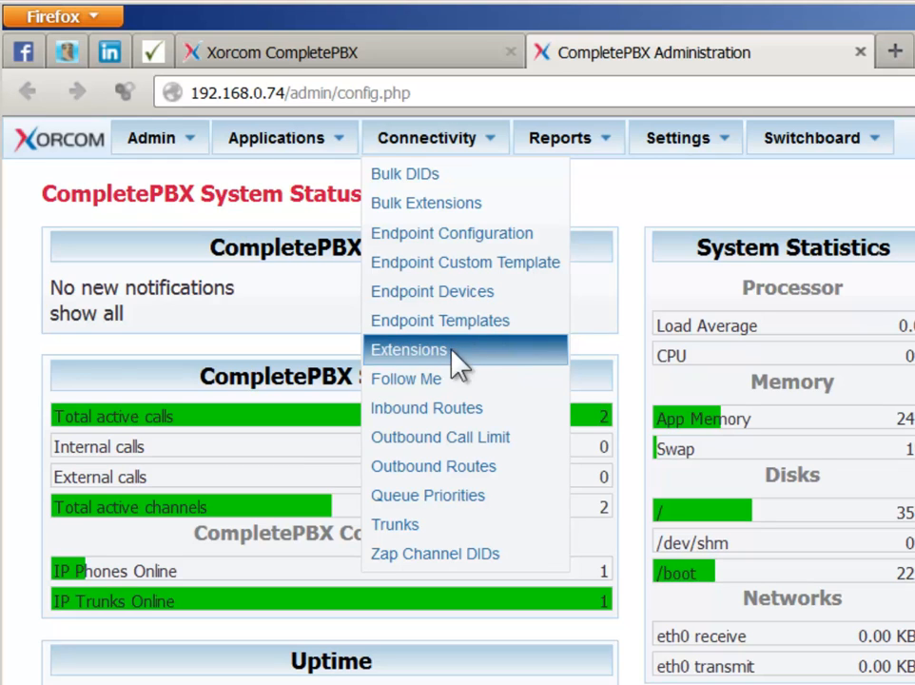
click(407, 350)
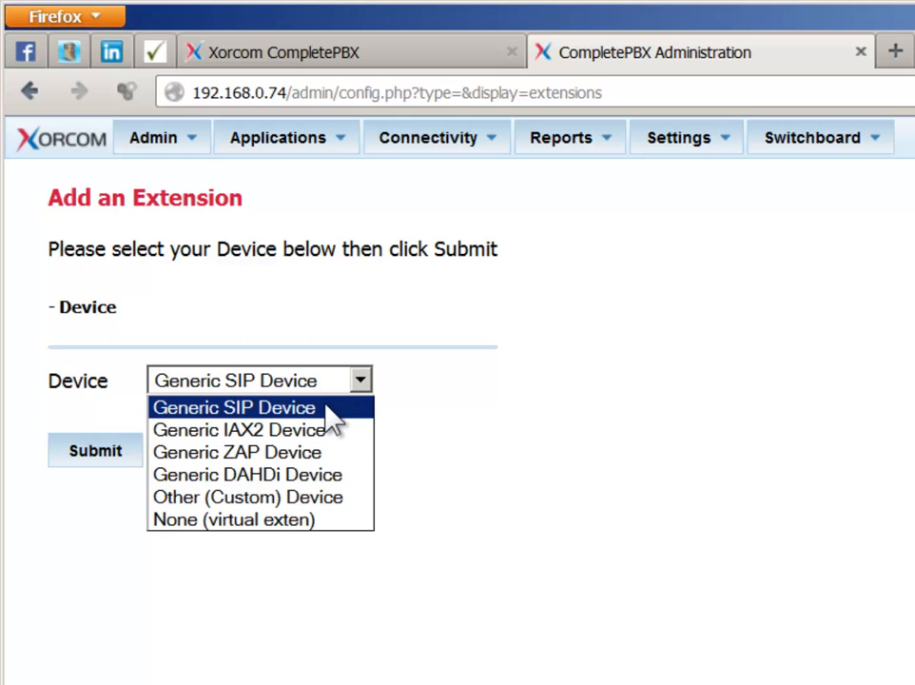
click(234, 407)
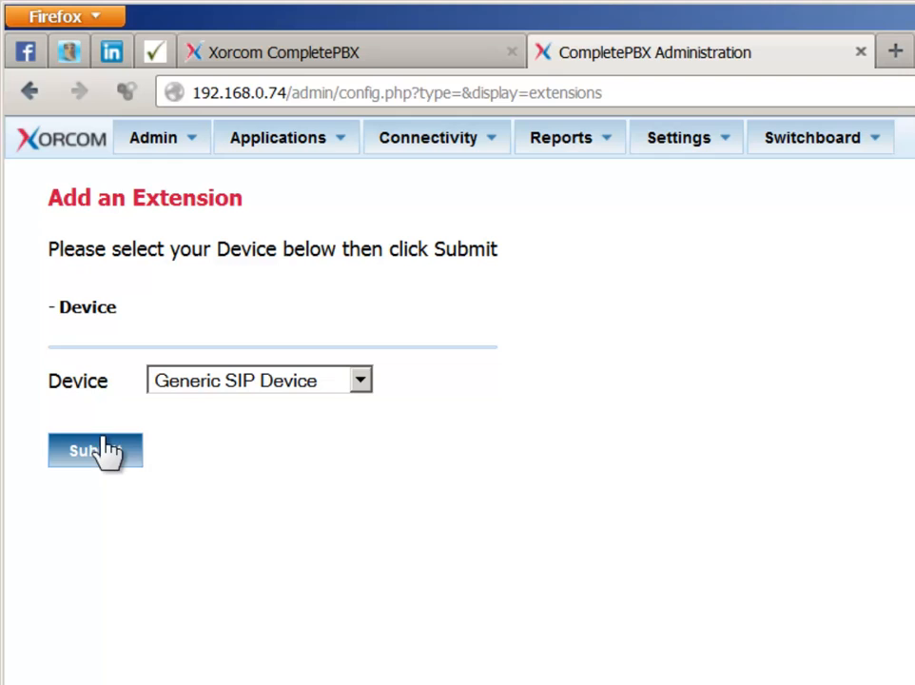
click(95, 450)
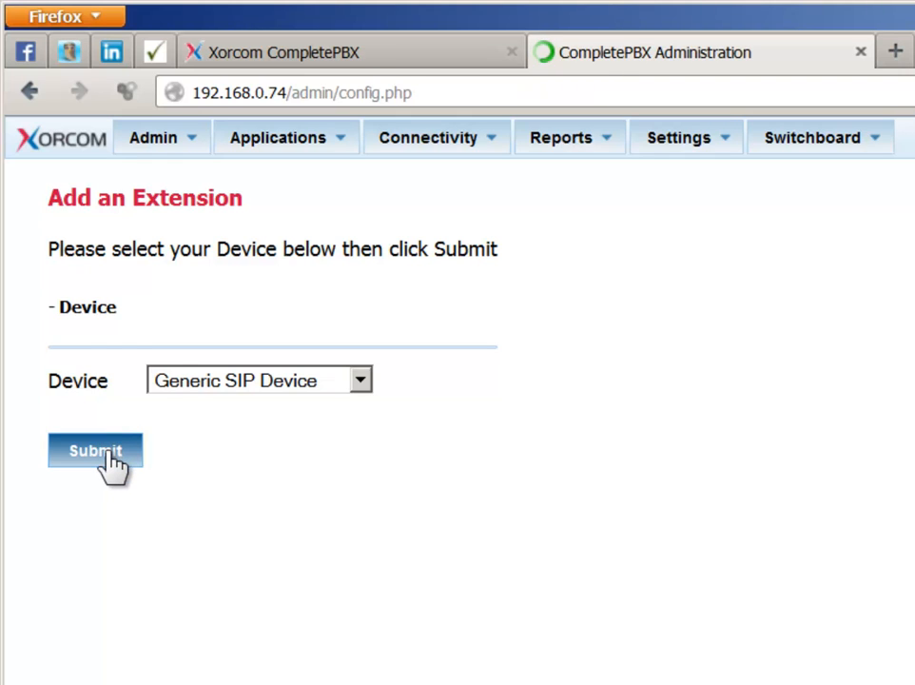
click(95, 449)
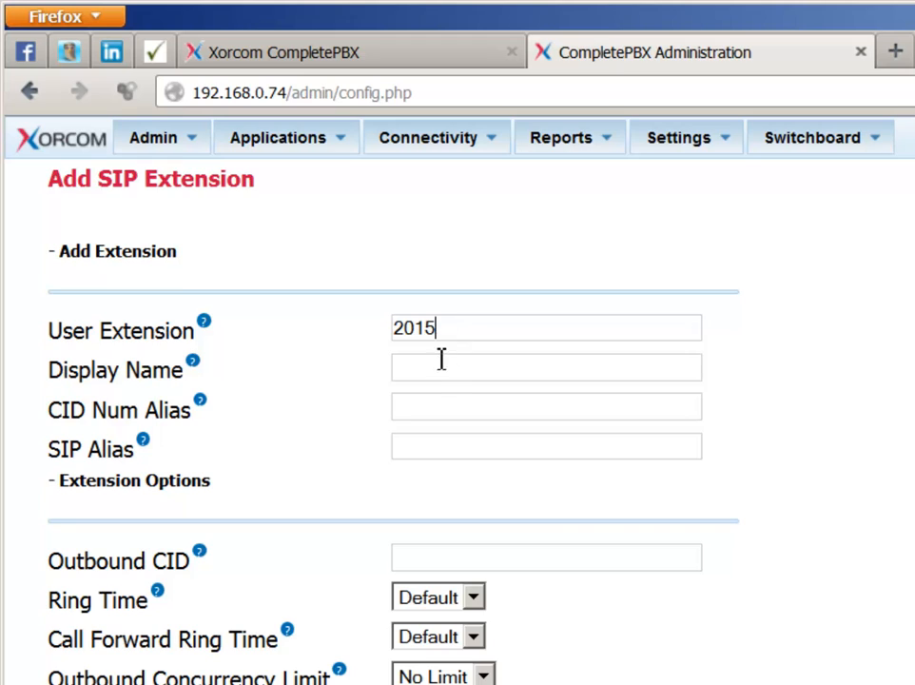
text(Andy)
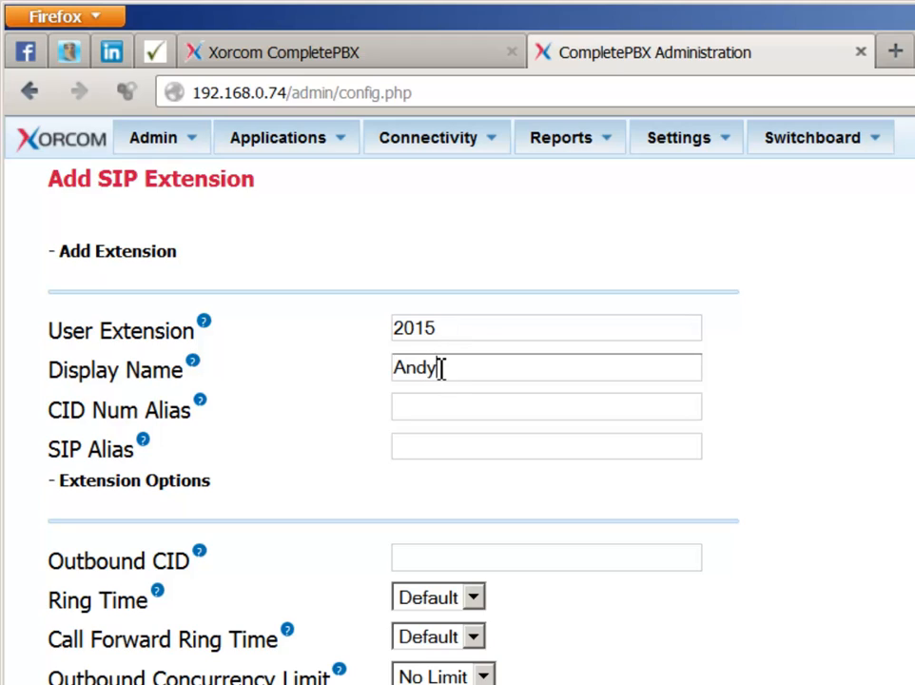
text(Murr)
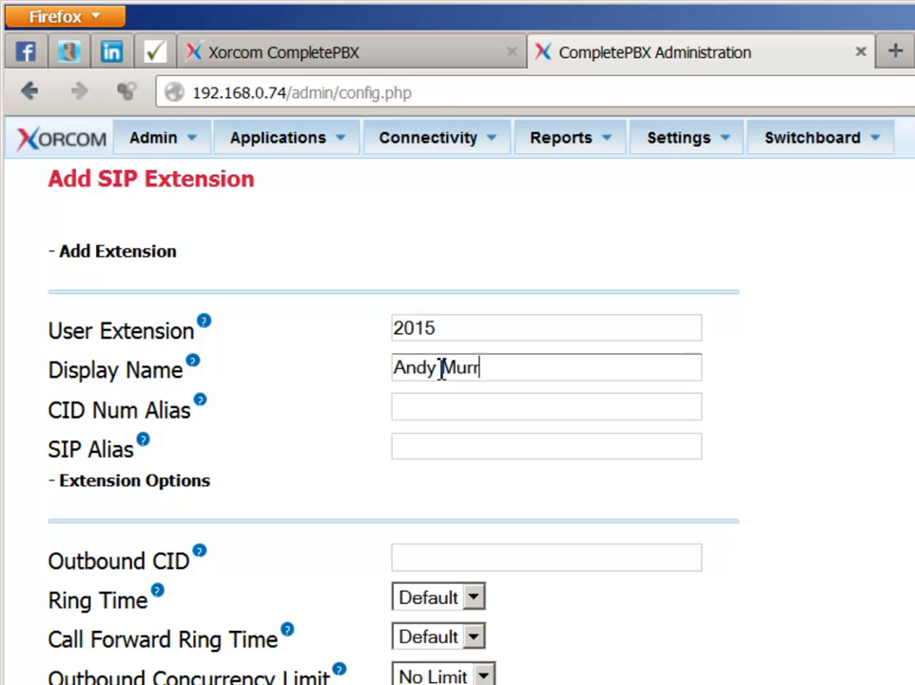
text(ay)
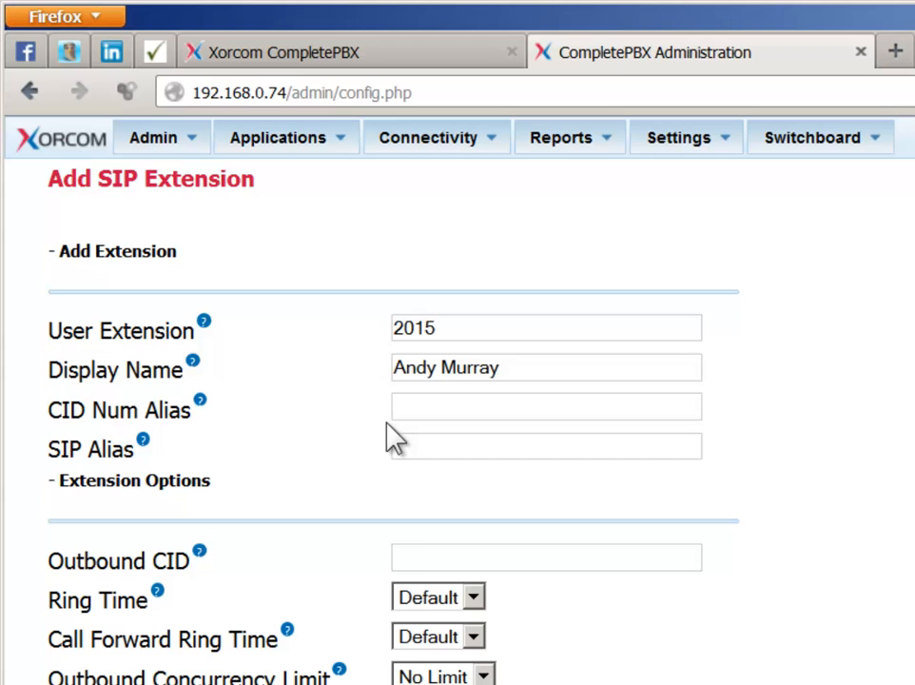
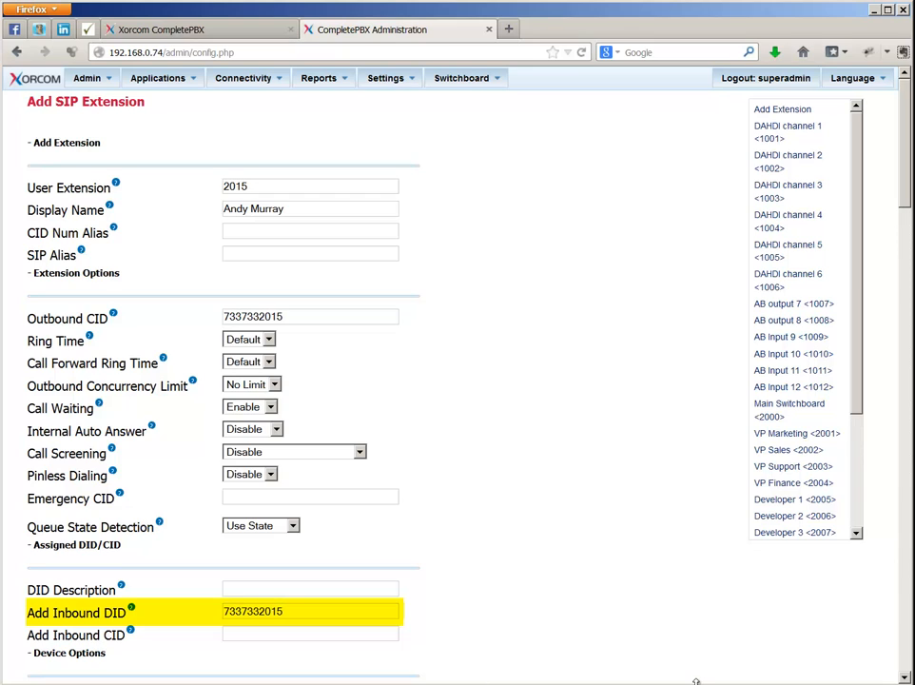
click(308, 613)
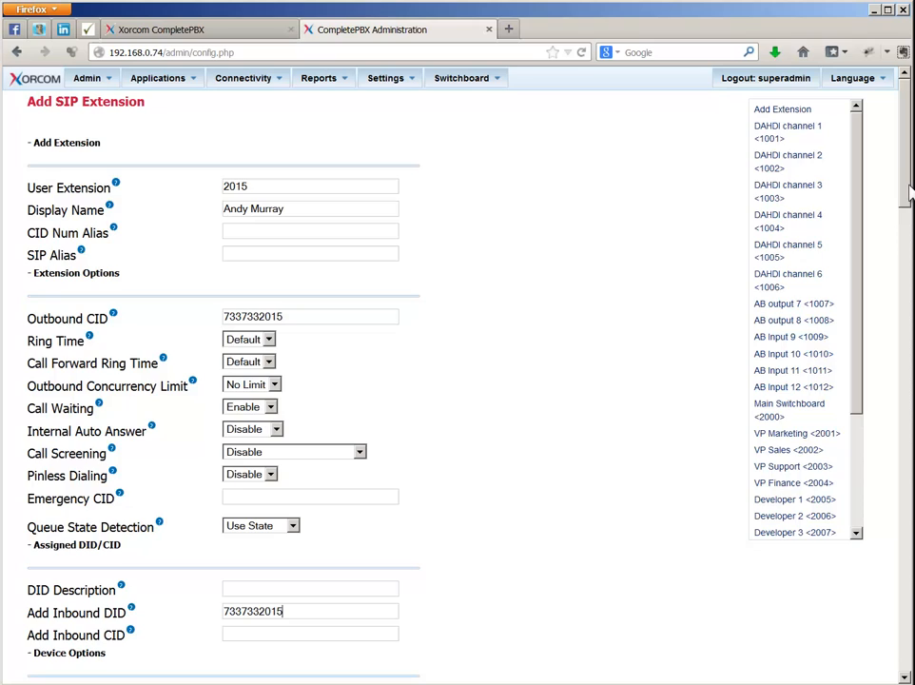
scroll(down, 3)
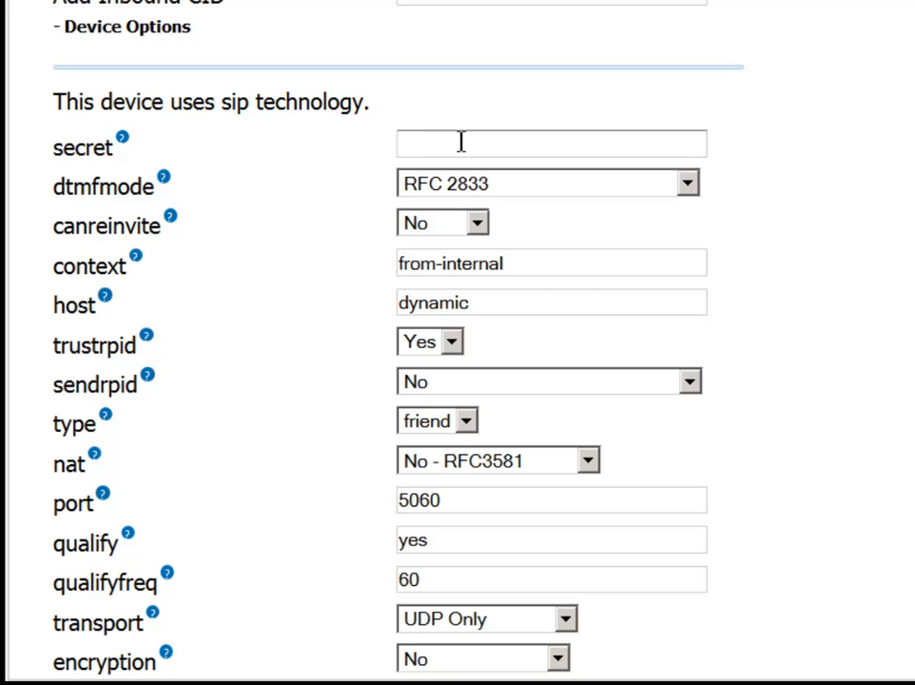
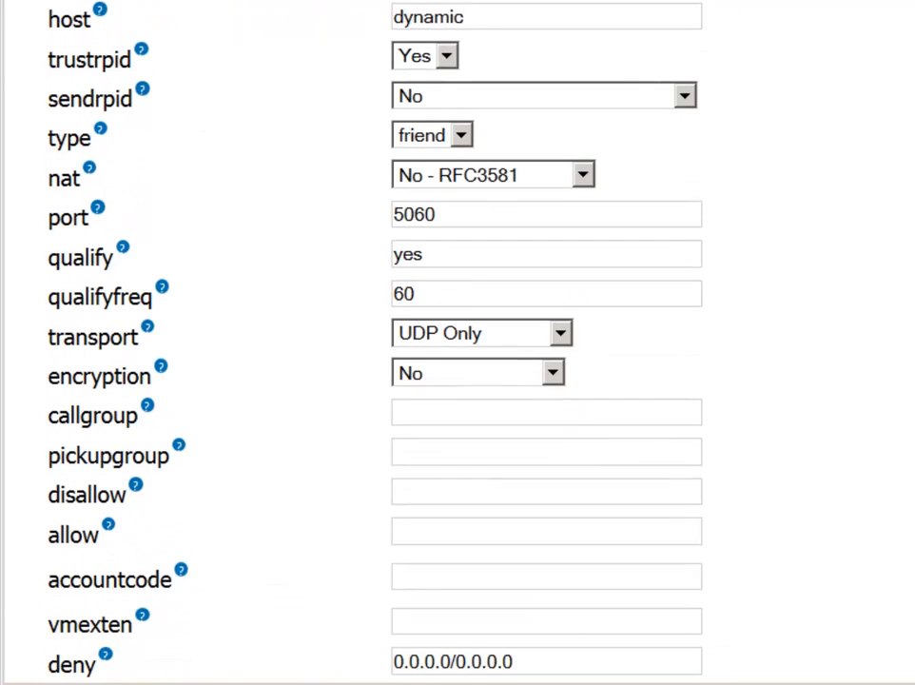
Disallow the International route, keeping 7-10DIGIT, Information and Emergency enabled
scroll(down, 3)
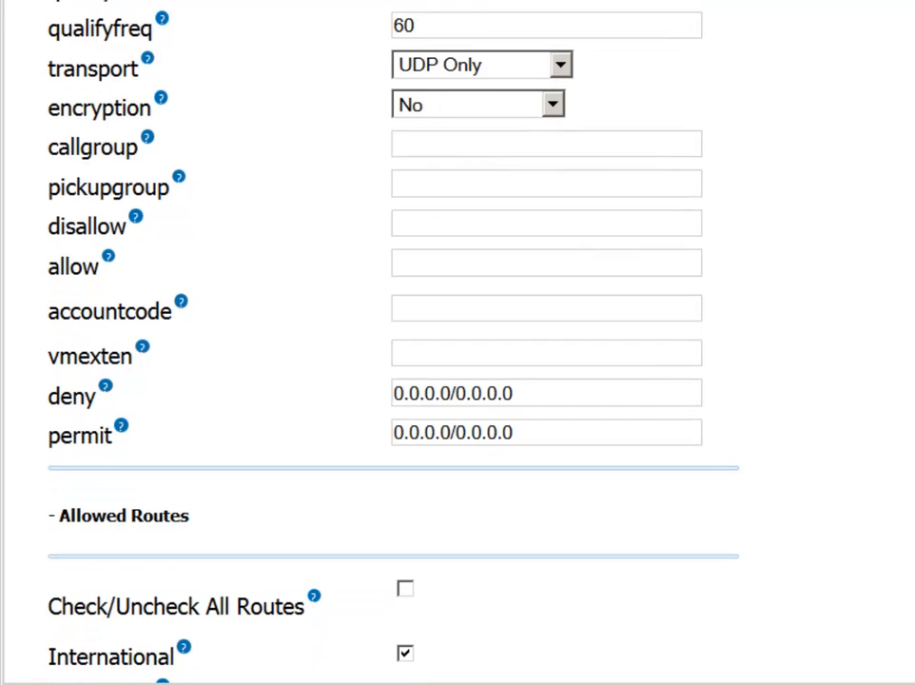
scroll(down, 3)
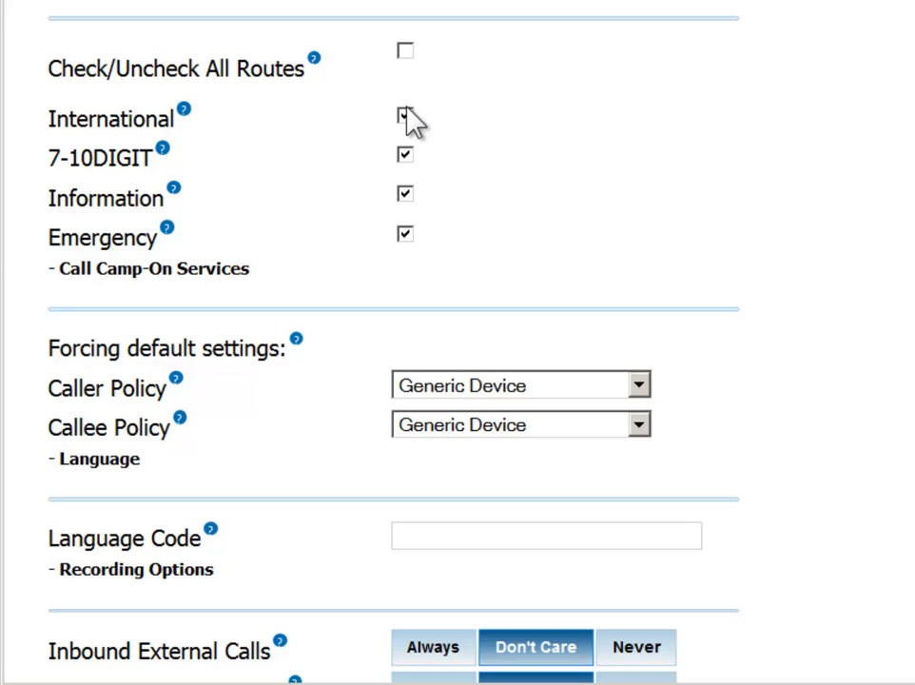
click(403, 116)
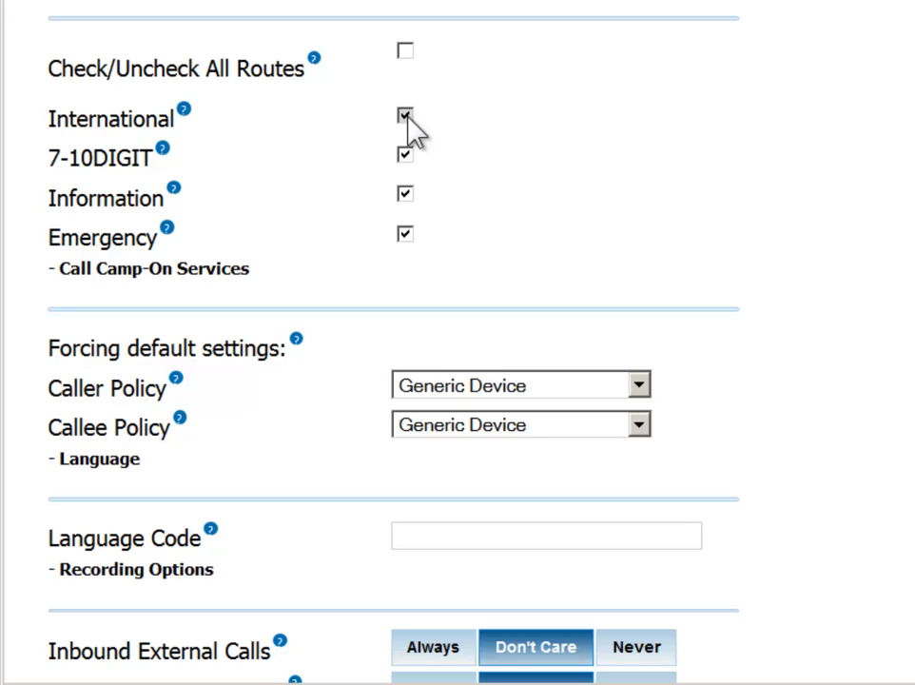
click(403, 116)
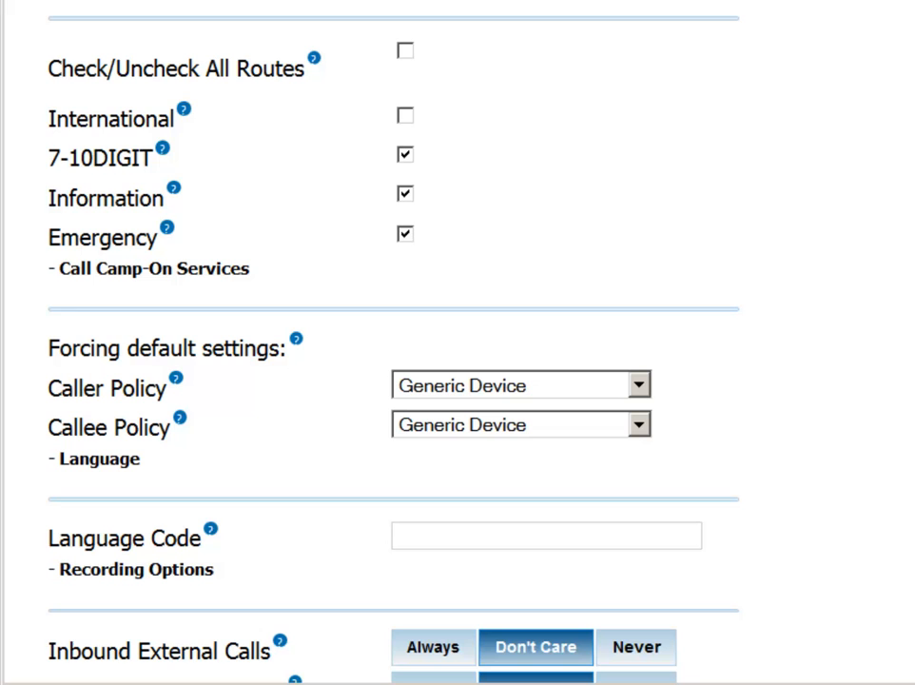
scroll(down, 3)
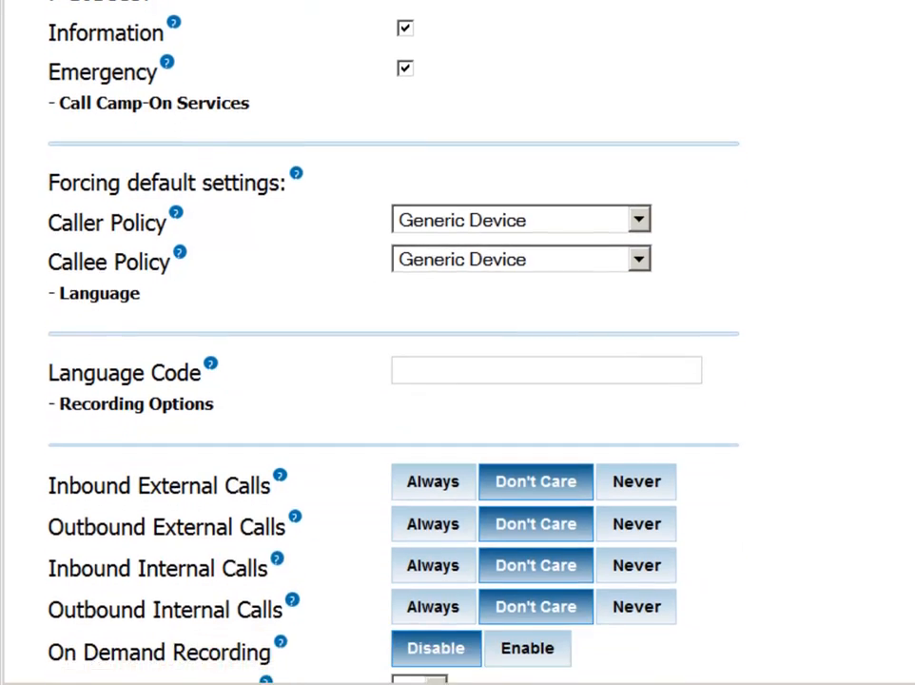
scroll(down, 3)
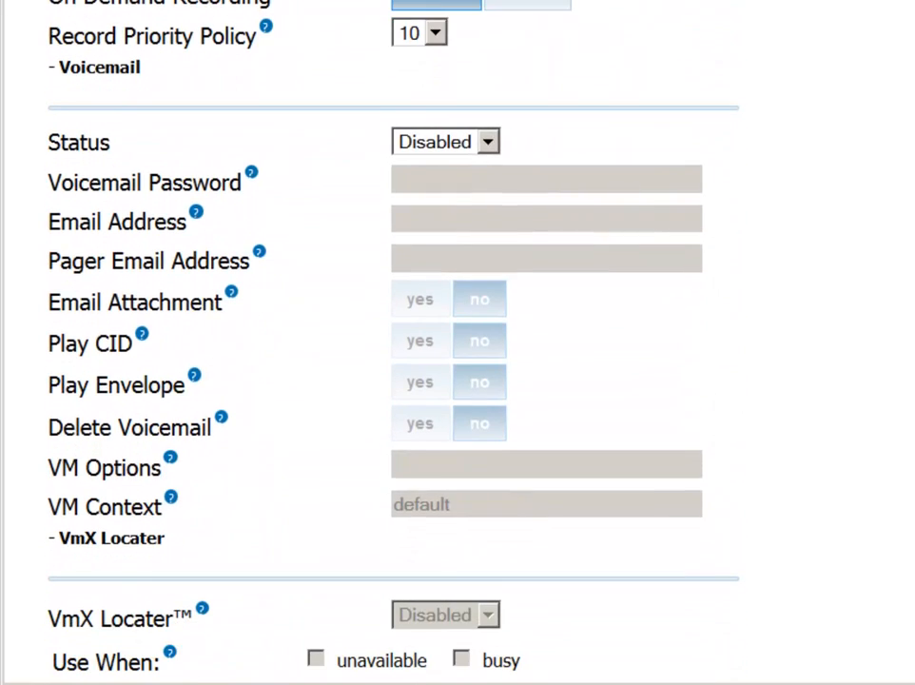
scroll(down, 3)
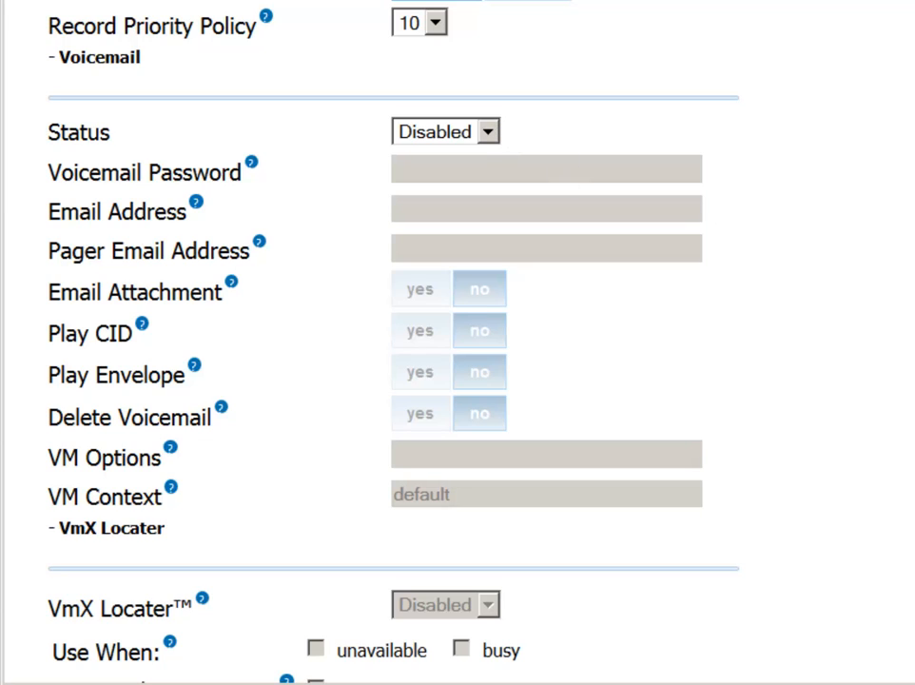
click(445, 132)
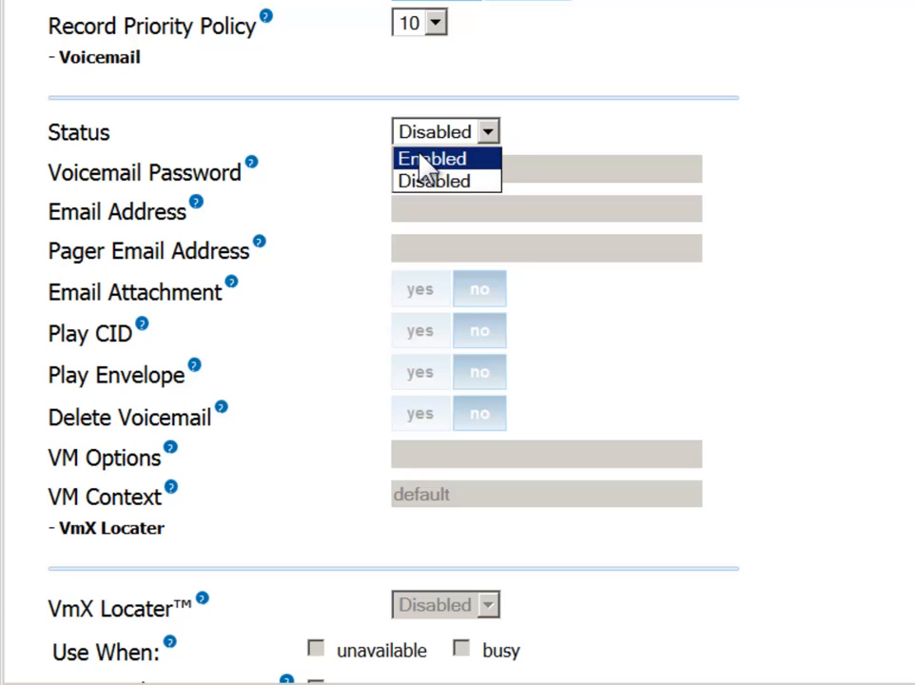
click(430, 158)
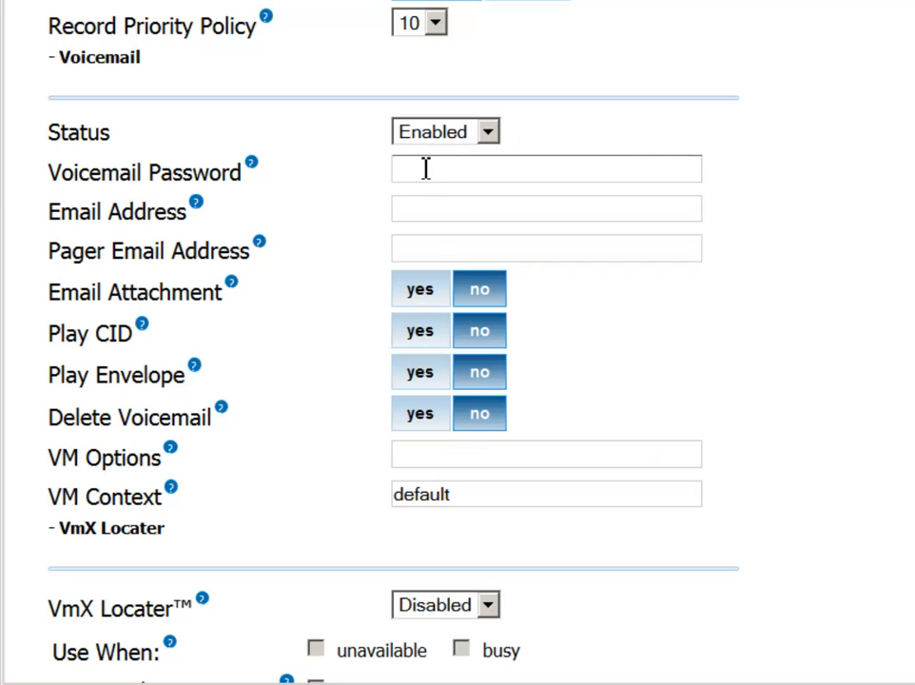
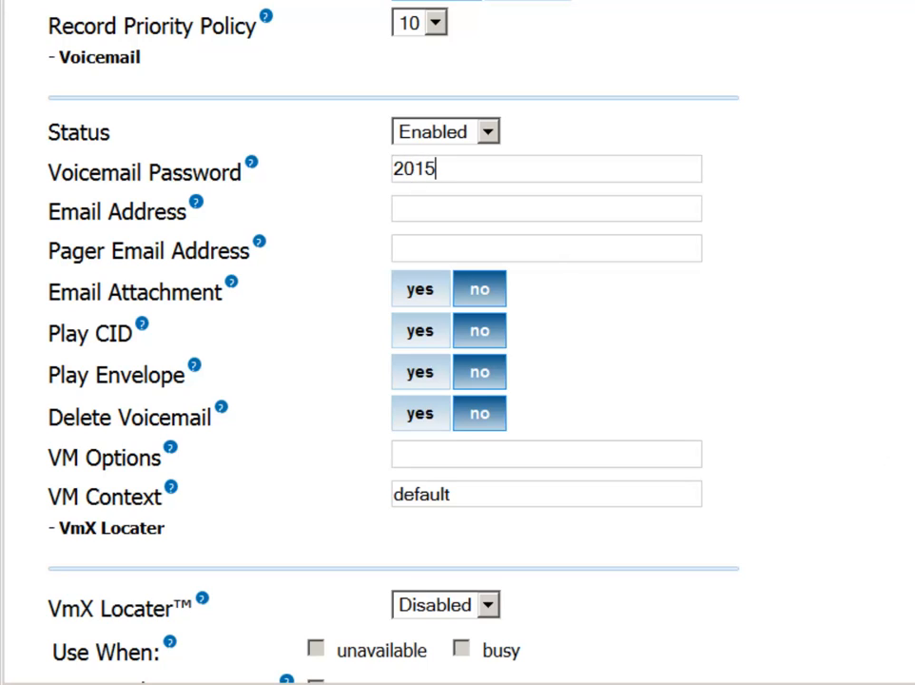
Submit the completed extension 2015 form past VmX Locater and Optional Destinations
scroll(down, 3)
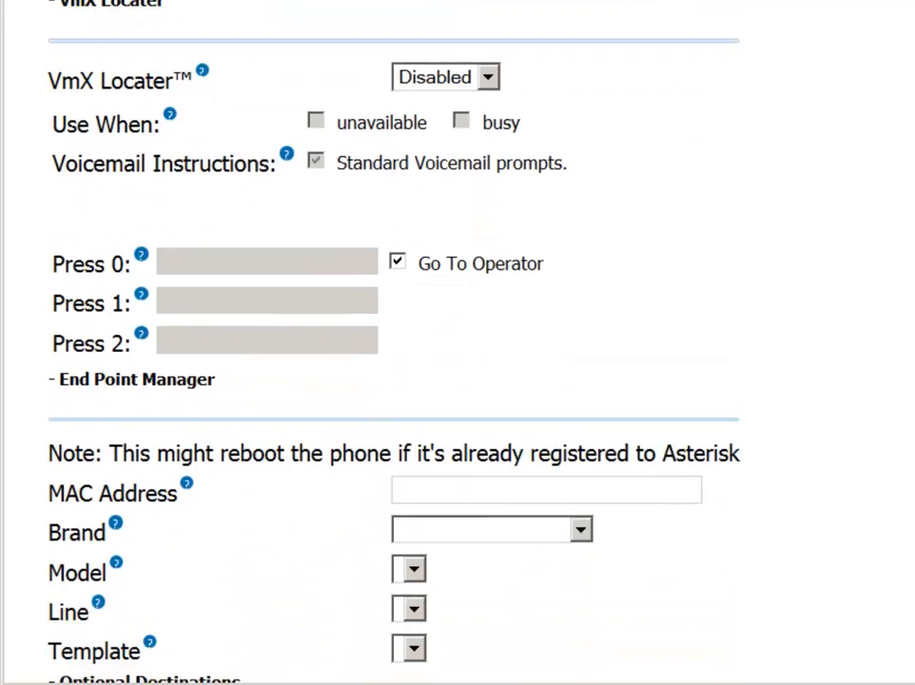
scroll(down, 3)
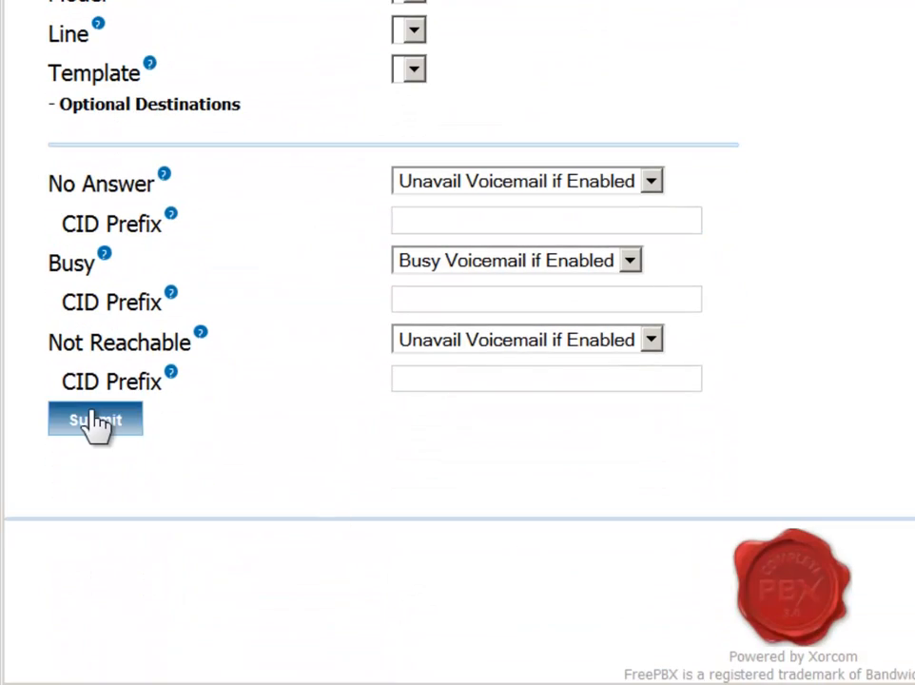
click(95, 421)
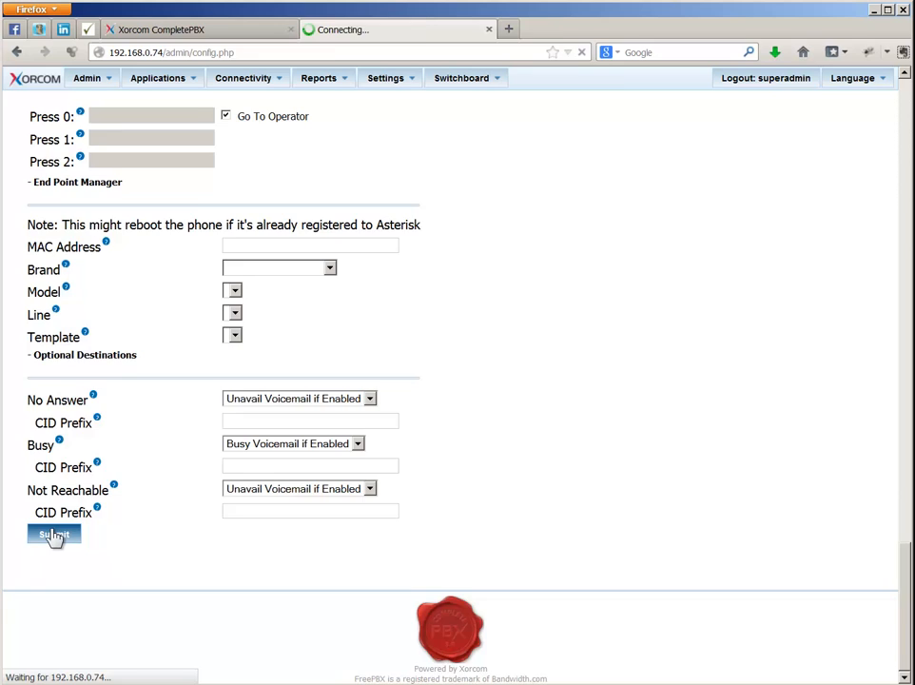
click(54, 533)
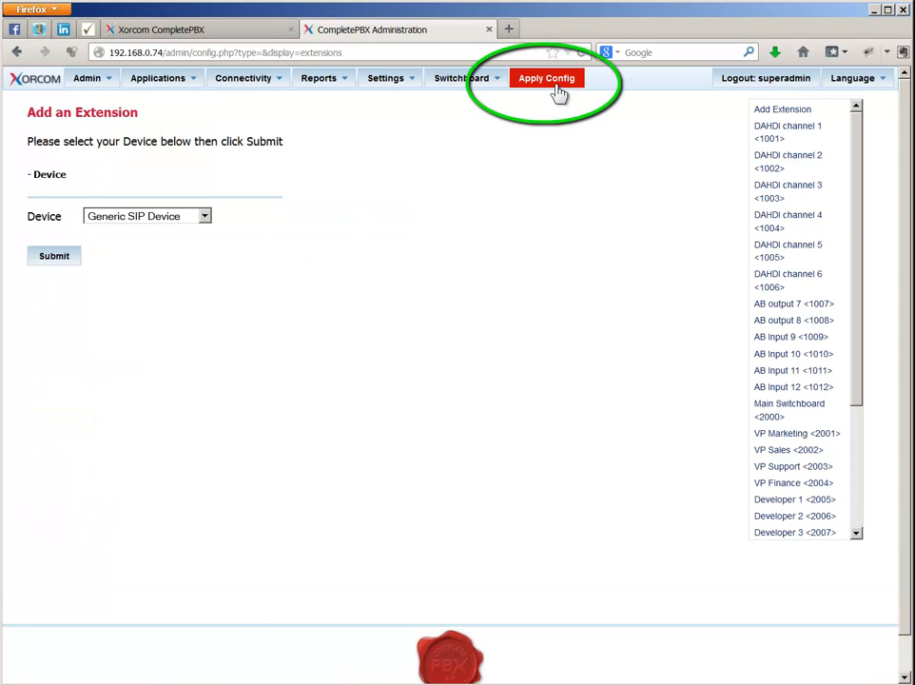
click(547, 78)
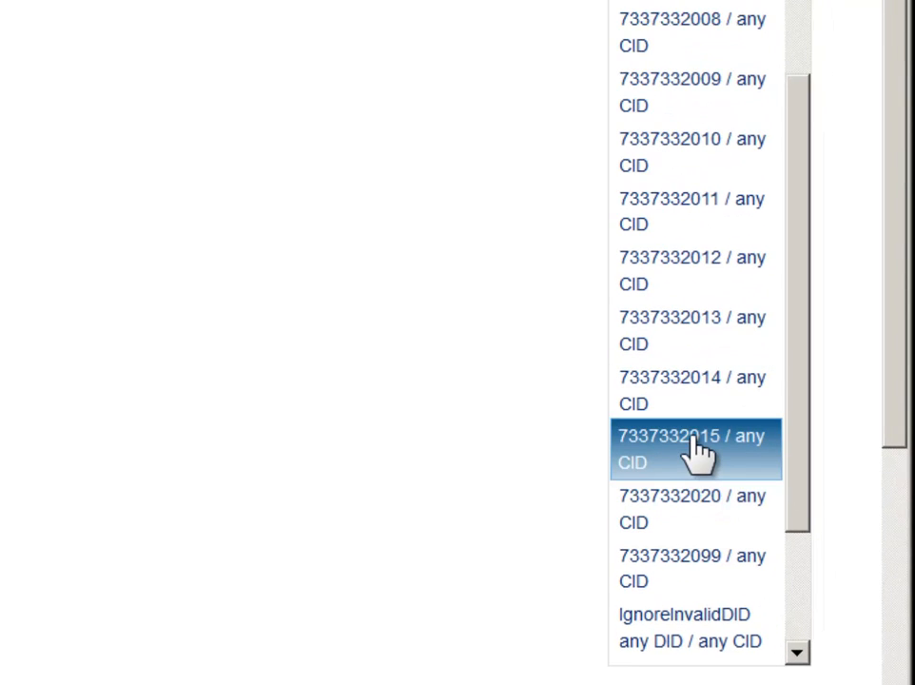
click(693, 449)
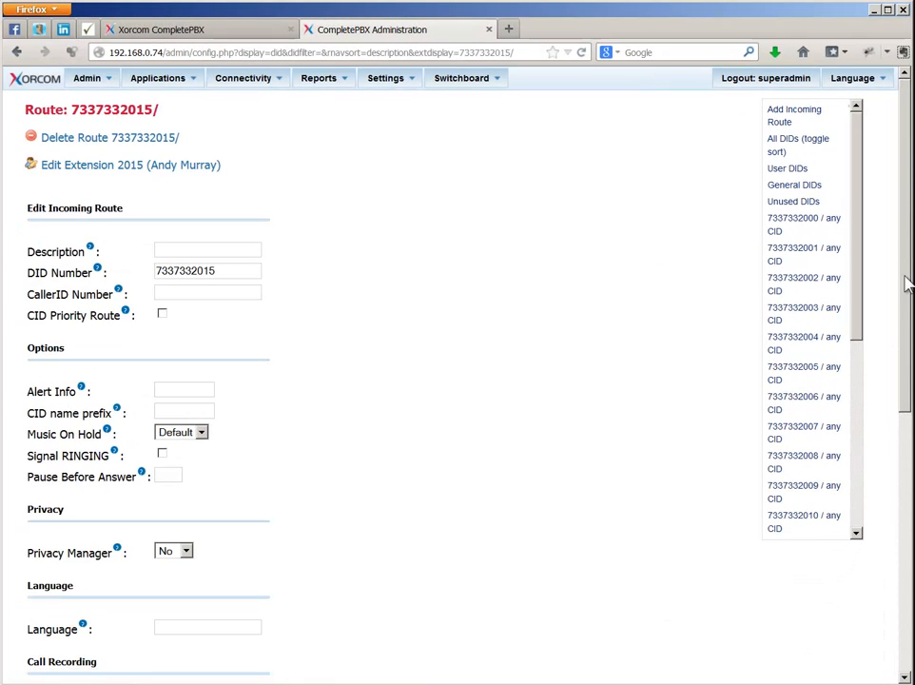
Return to Add an Extension and list the available device types
scroll(down, 3)
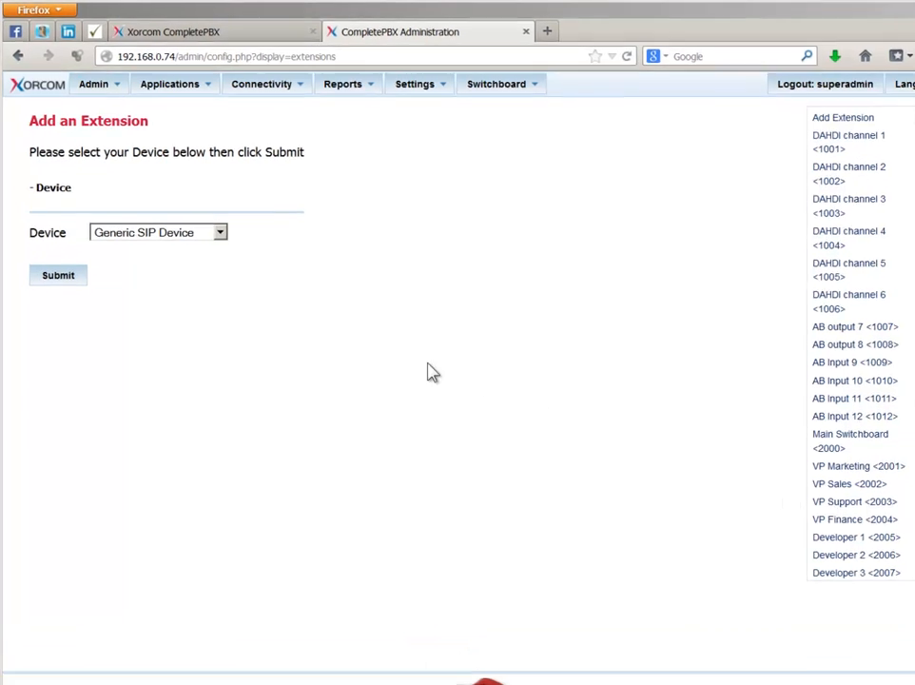
click(220, 233)
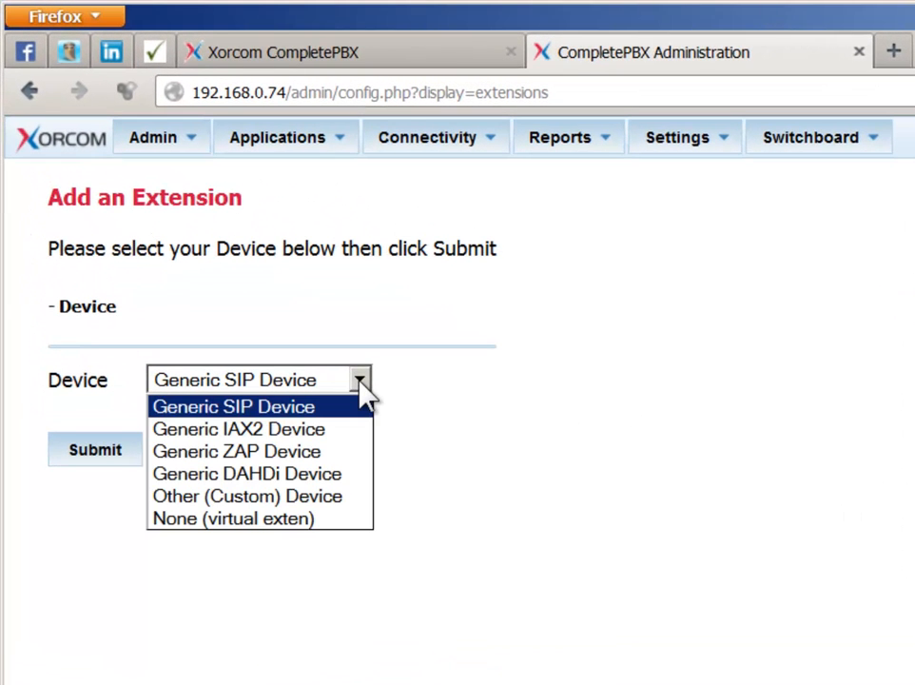
mouse_move(236, 451)
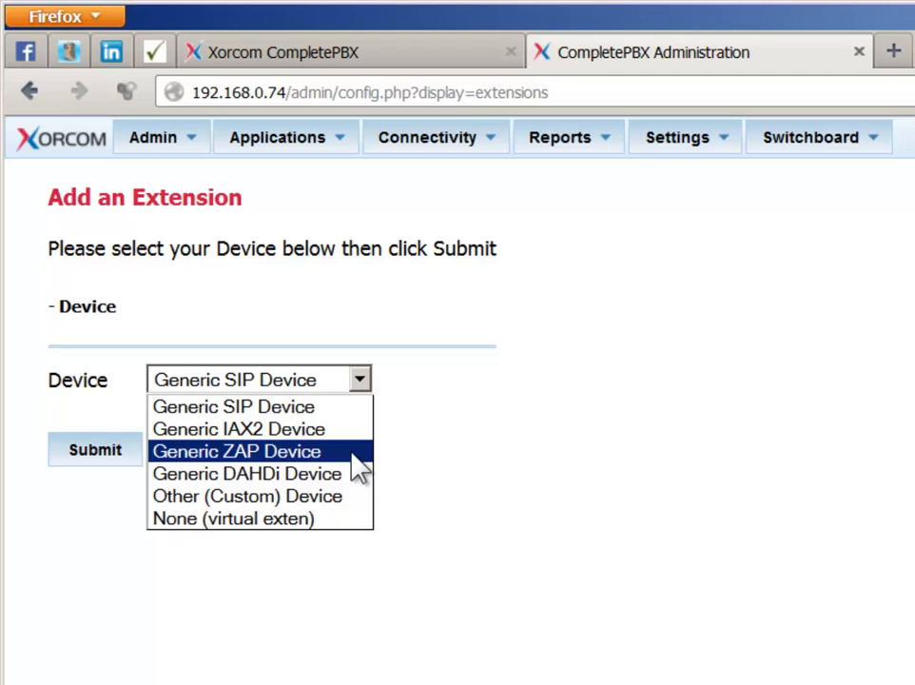
mouse_move(358, 476)
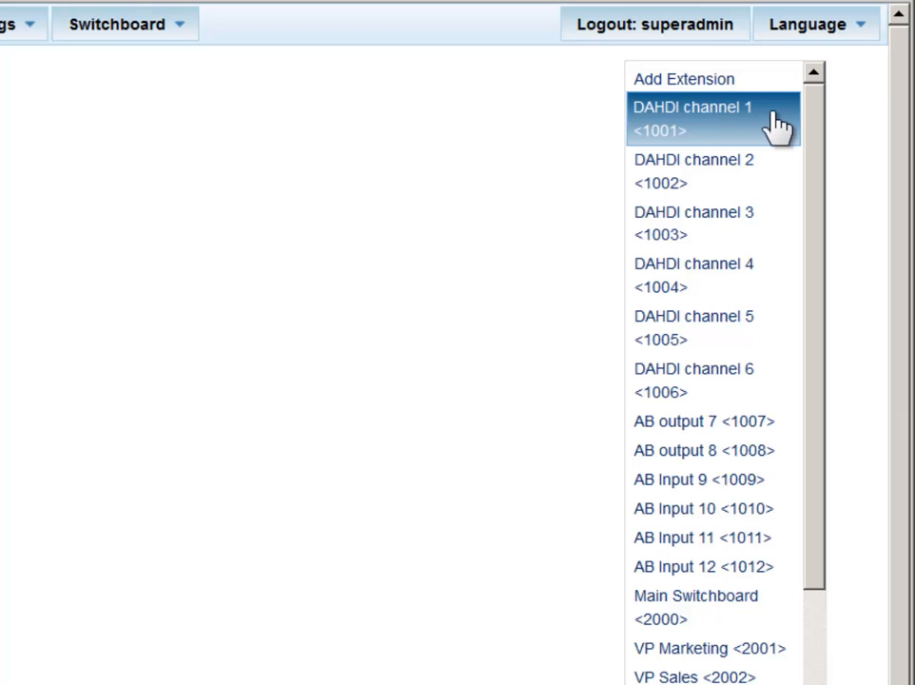
mouse_move(714, 172)
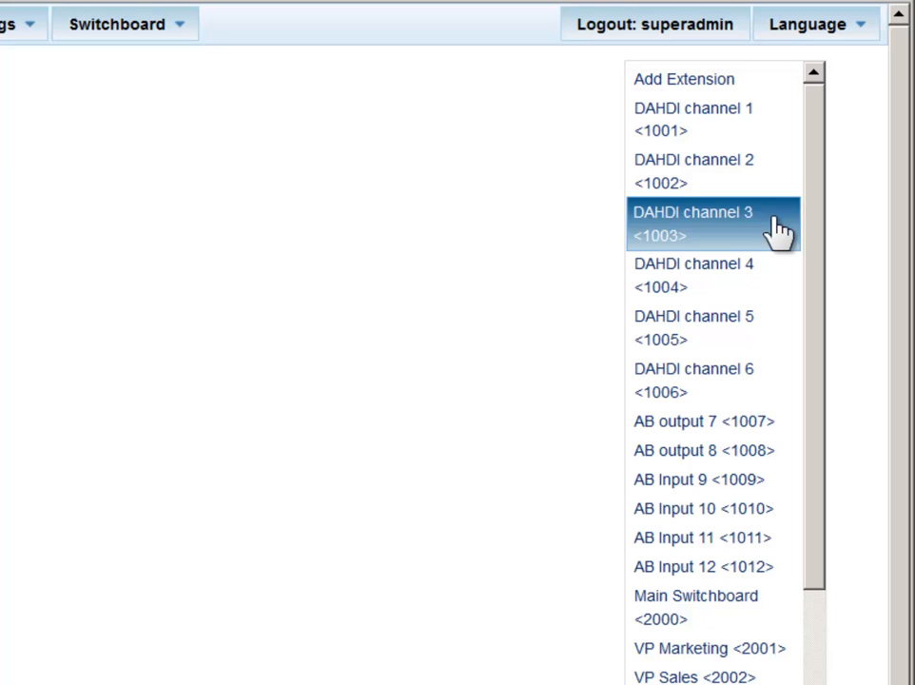
mouse_move(780, 276)
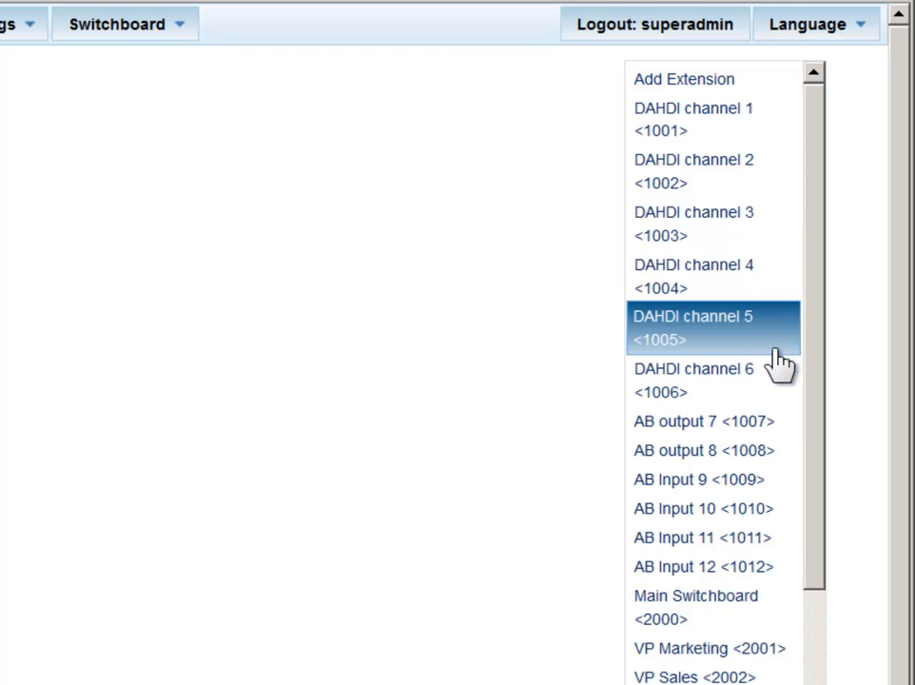
mouse_move(781, 381)
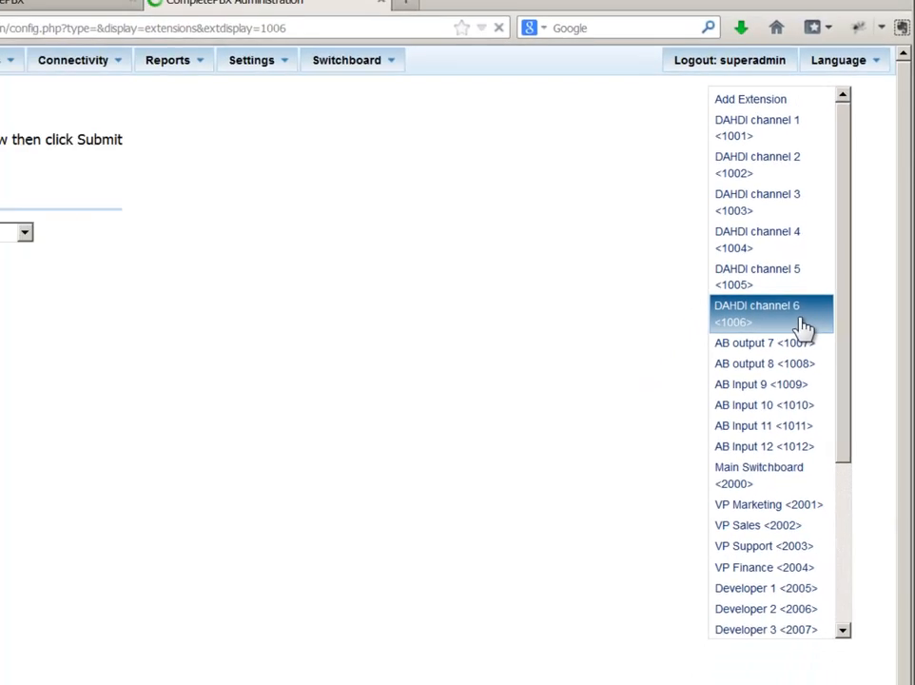
Open analog extension 1006 on DAHDI channel 6 for review
click(757, 314)
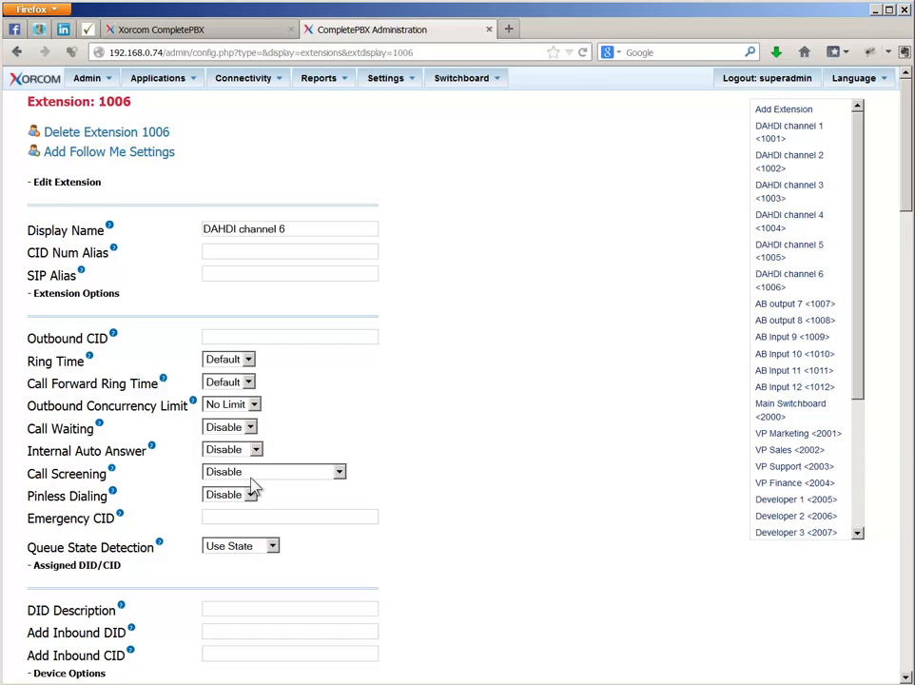
scroll(down, 3)
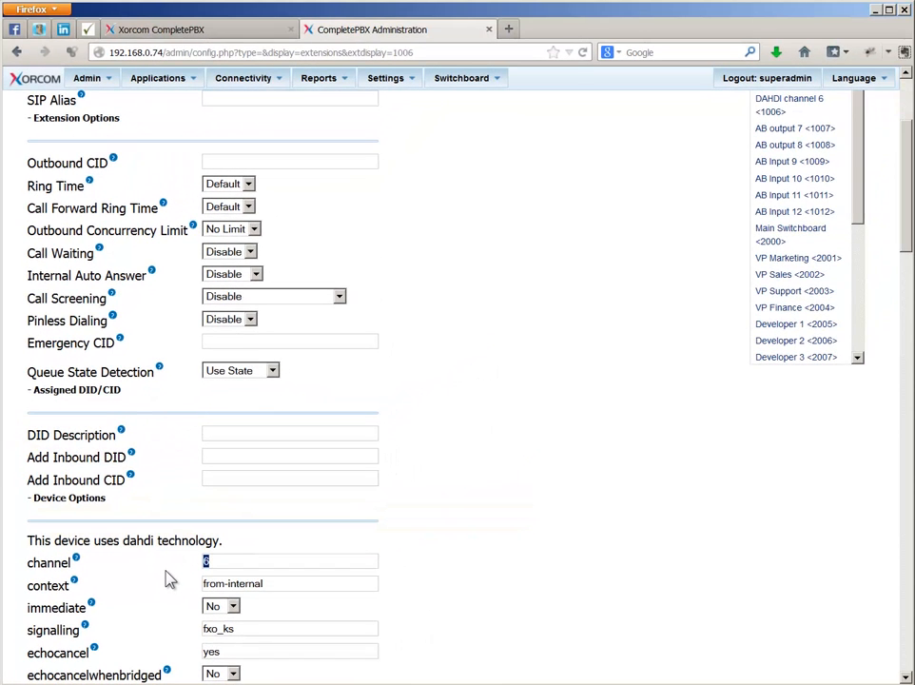
click(796, 356)
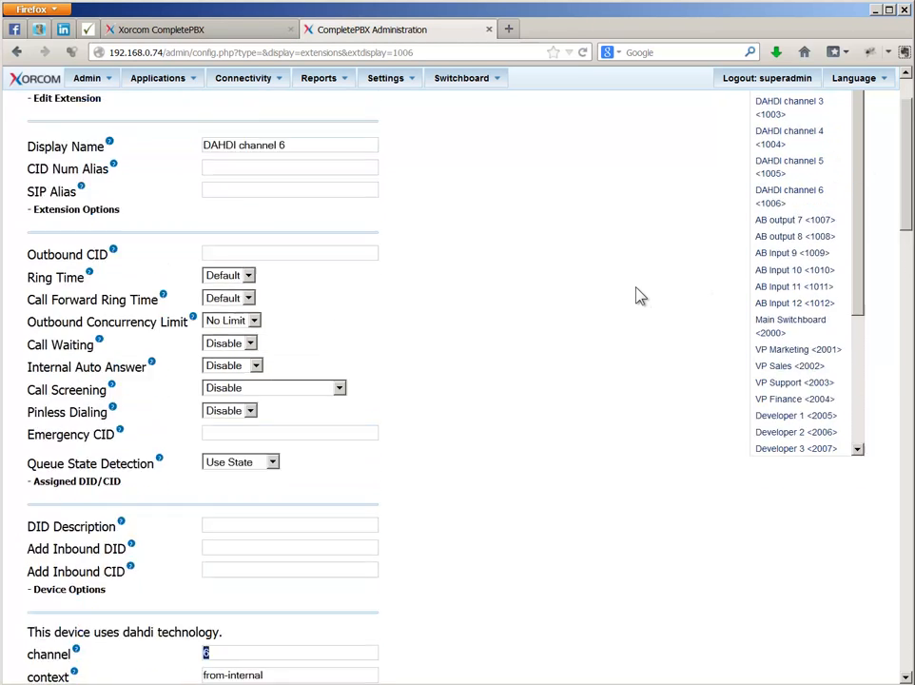
click(243, 78)
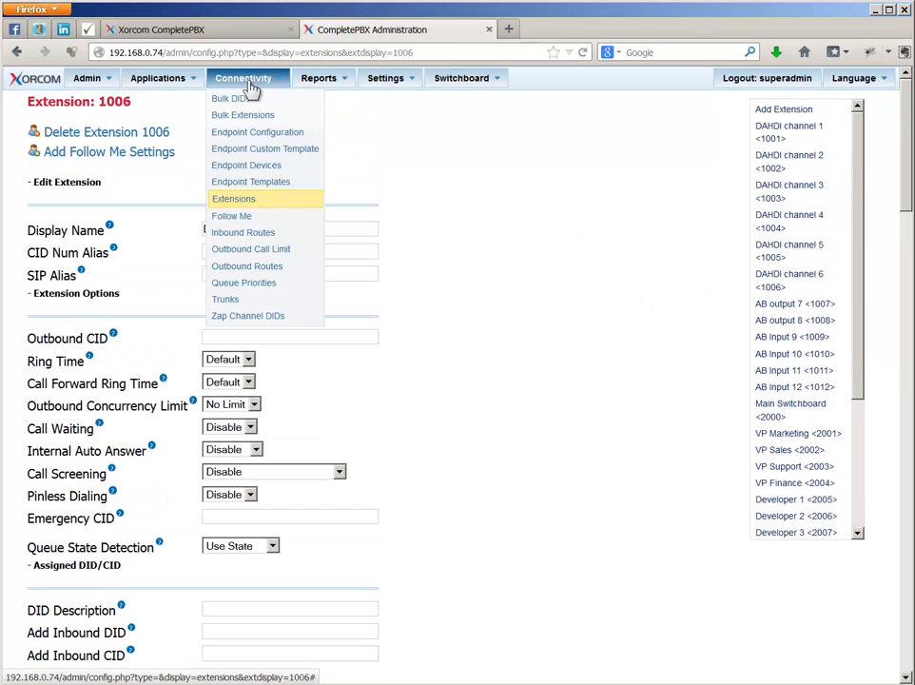
click(232, 198)
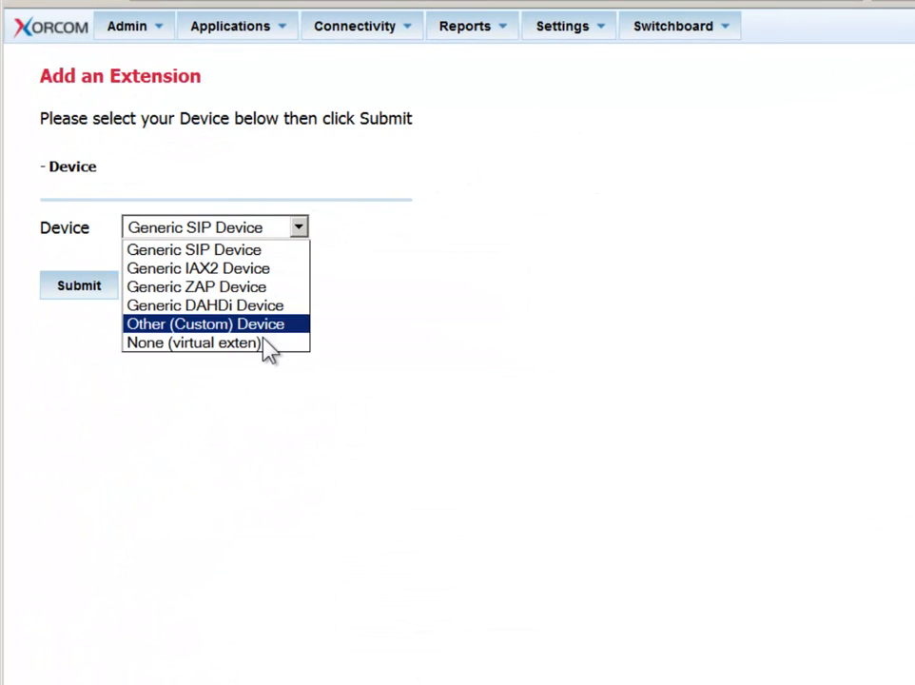
View the None (virtual exten) device type and scroll the extension list to Virtual Voicemail 2098 and FAX 2099
click(194, 342)
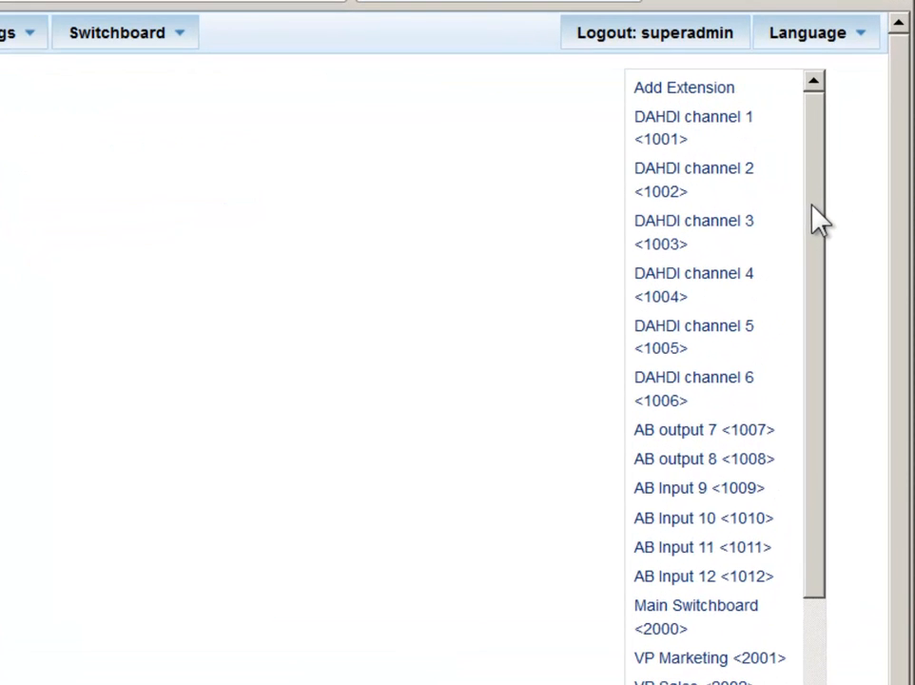
scroll(down, 3)
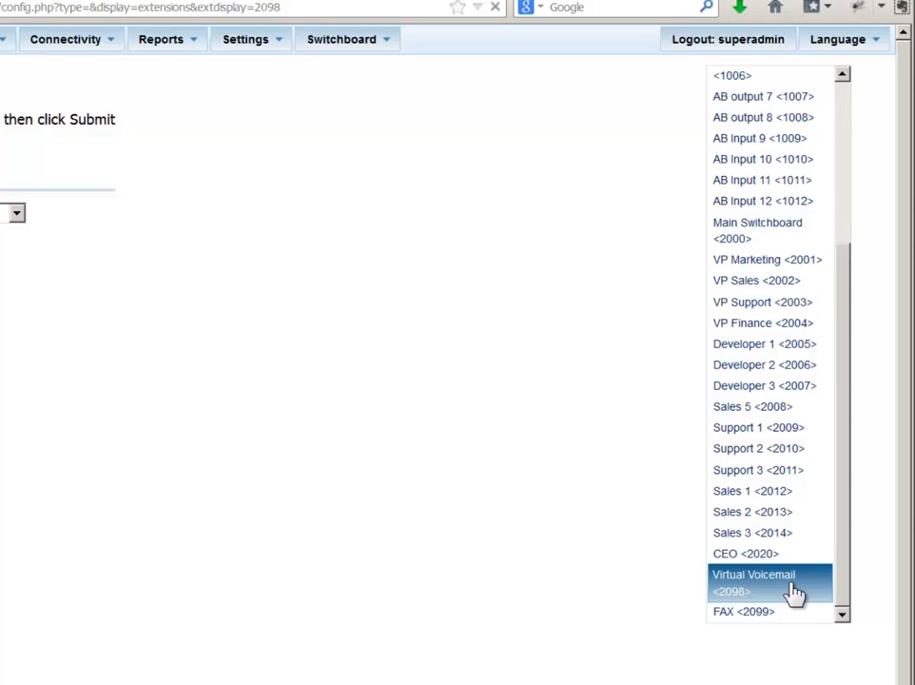
click(771, 583)
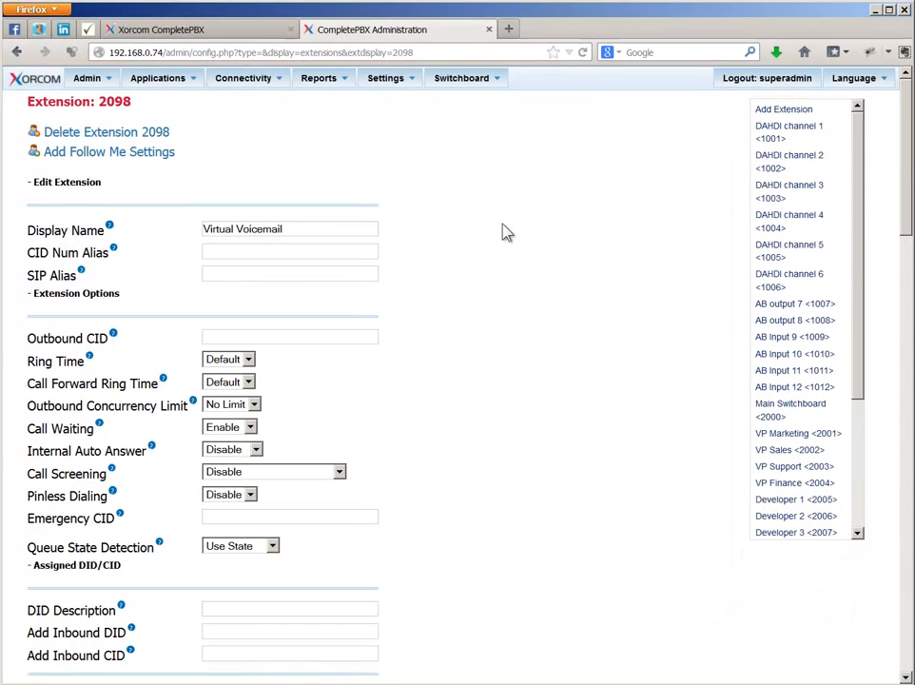
scroll(down, 3)
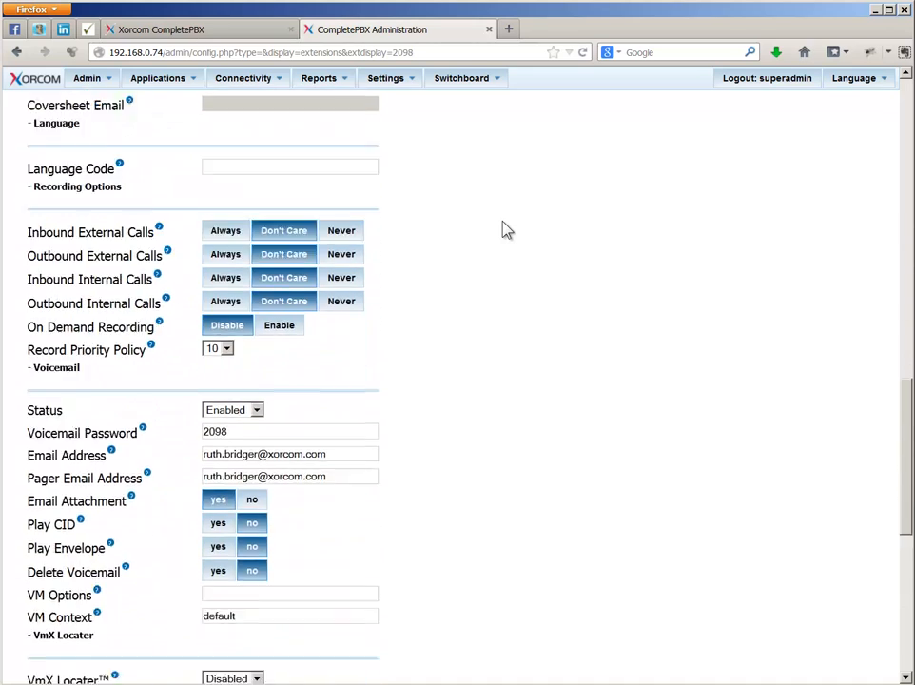
scroll(down, 3)
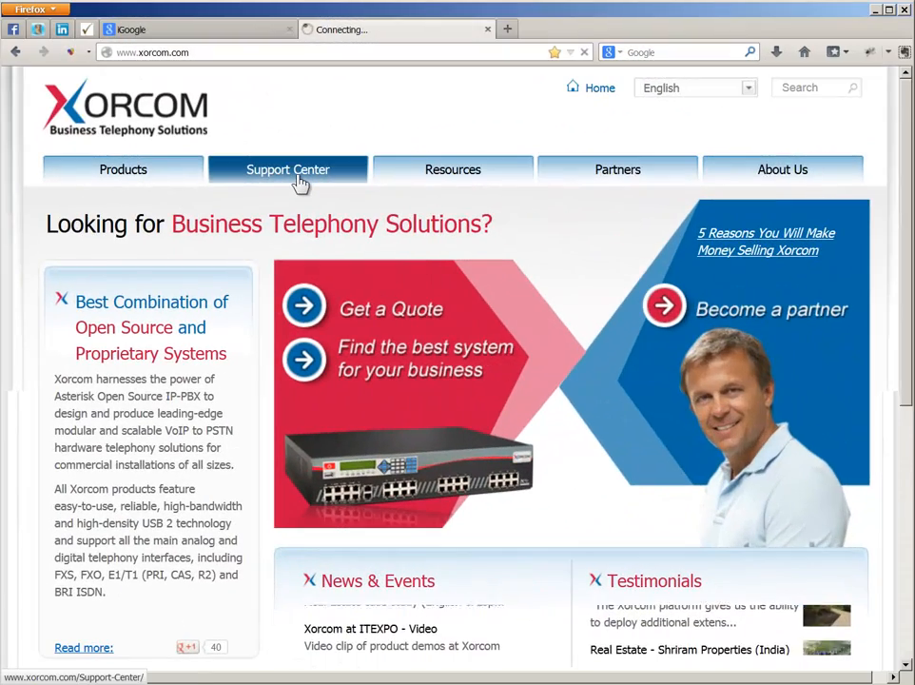
Reach the CompletePBX v3 reference guide PDF via Support Center and the CompletePBX Systems manual link
click(287, 169)
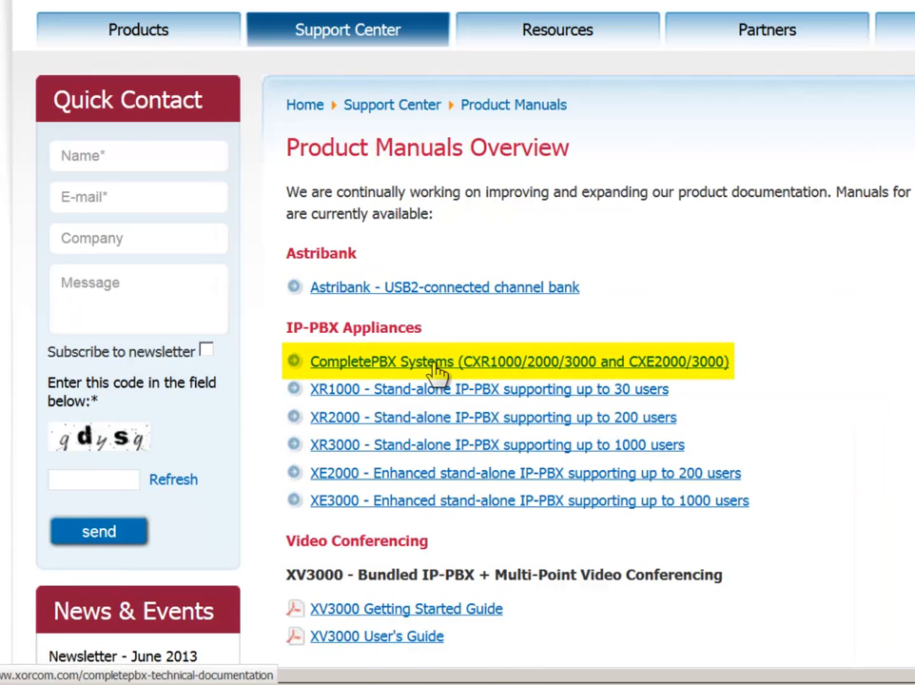
click(518, 362)
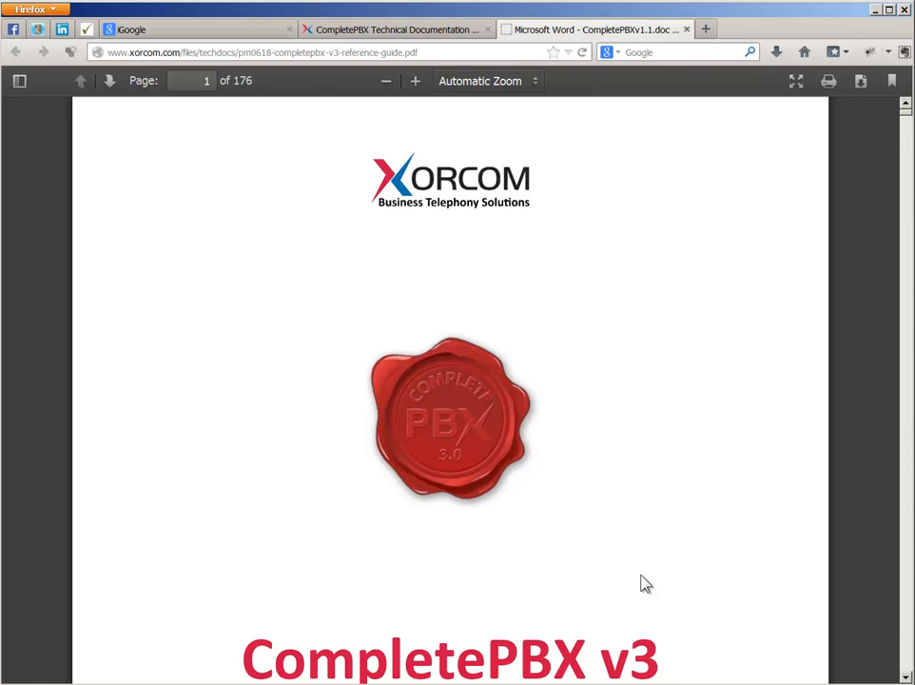